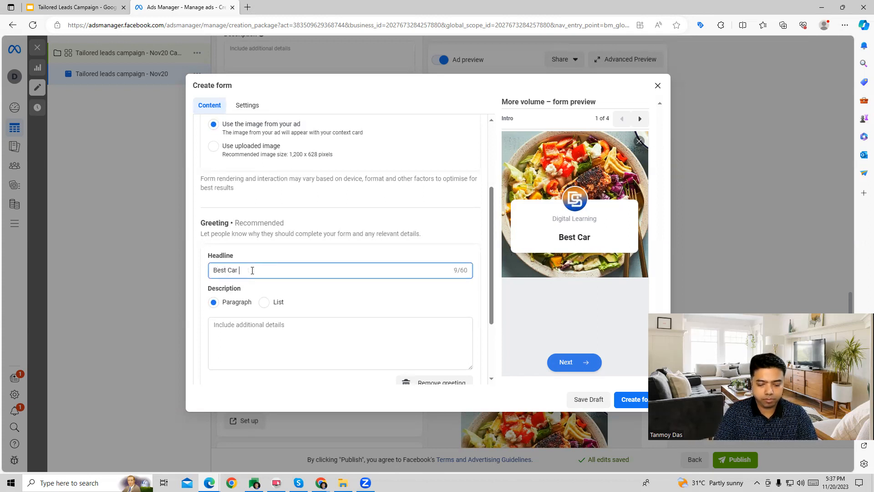
scroll(down, 3)
text( Service In Town.)
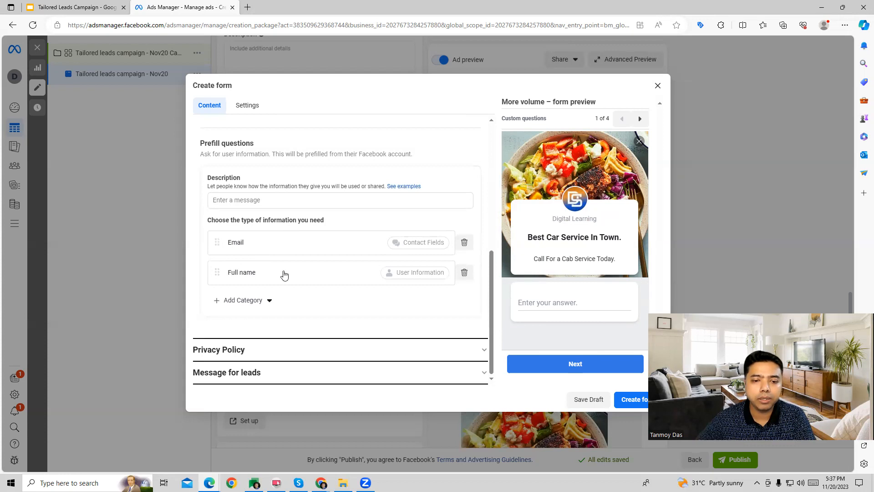